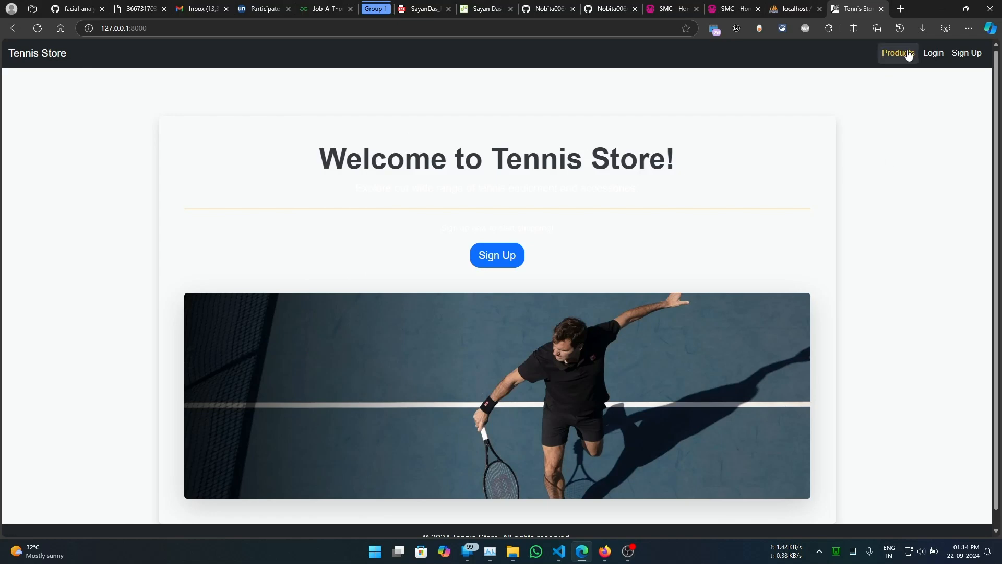
Step: Log in with the first account, log out, then sign in with the second account
{"action": "left_click", "coordinate": [898, 53]}
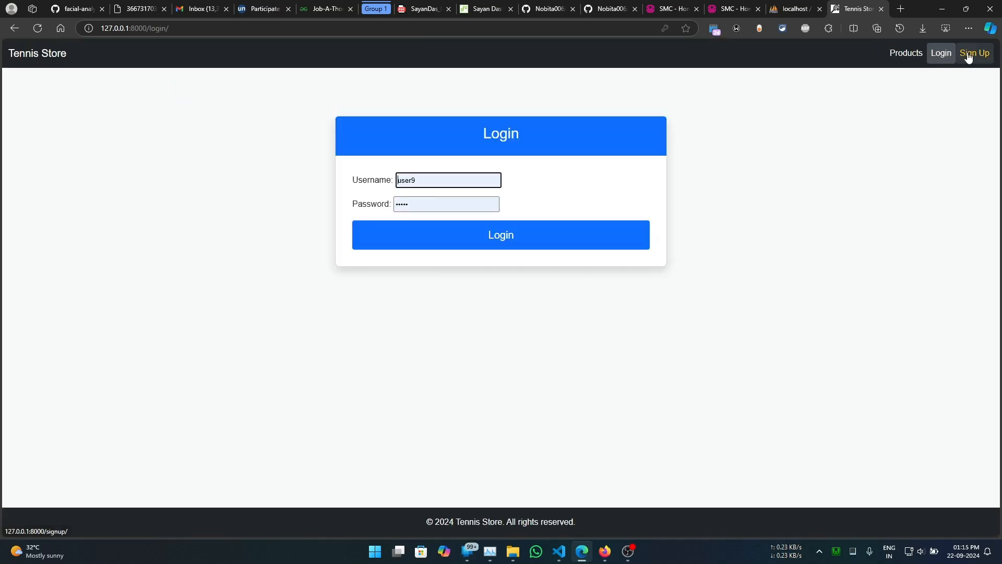
{"action": "left_click", "coordinate": [975, 53]}
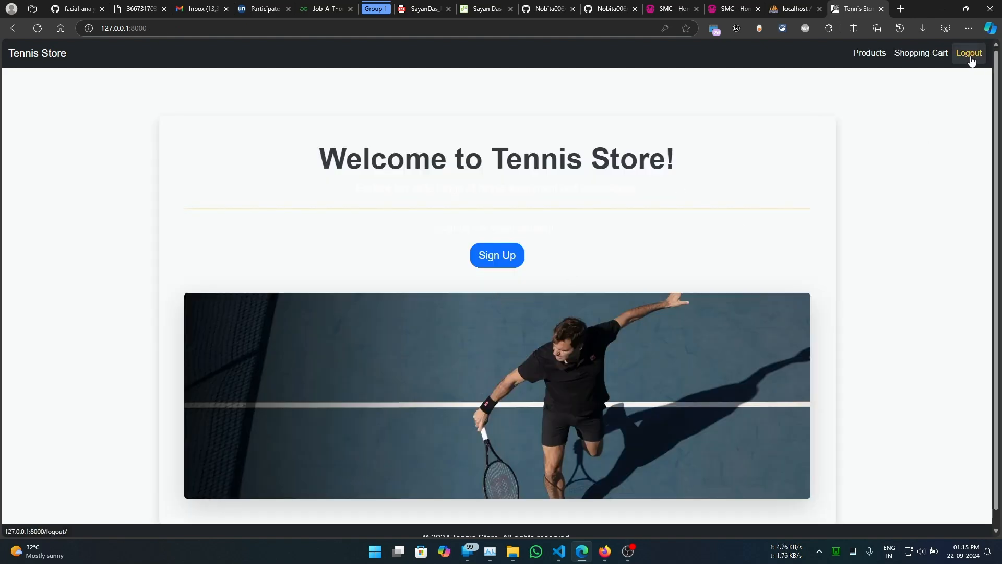
{"action": "left_click", "coordinate": [969, 53]}
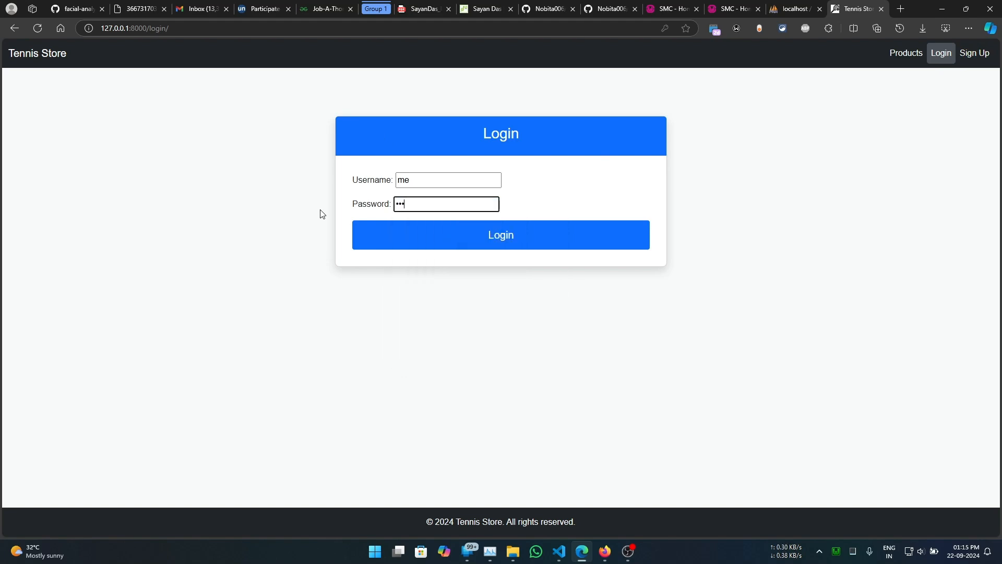
{"action": "left_click", "coordinate": [501, 235]}
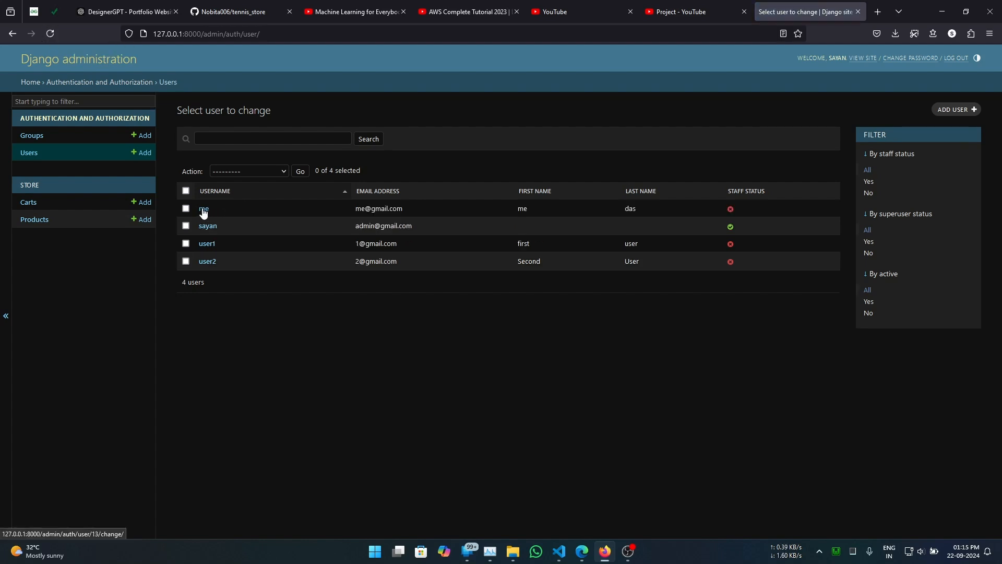
{"action": "mouse_move", "coordinate": [732, 233]}
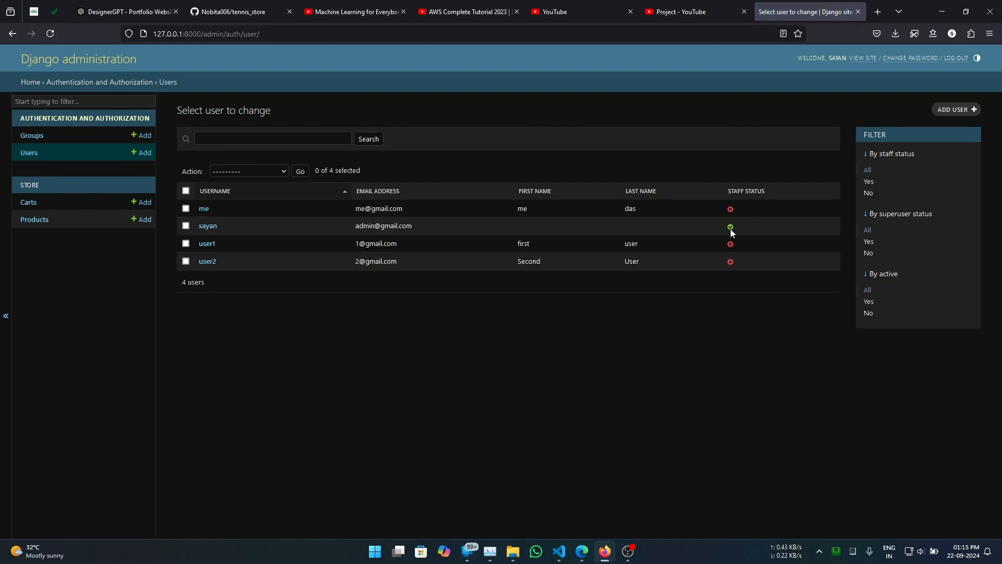
{"action": "mouse_move", "coordinate": [559, 551]}
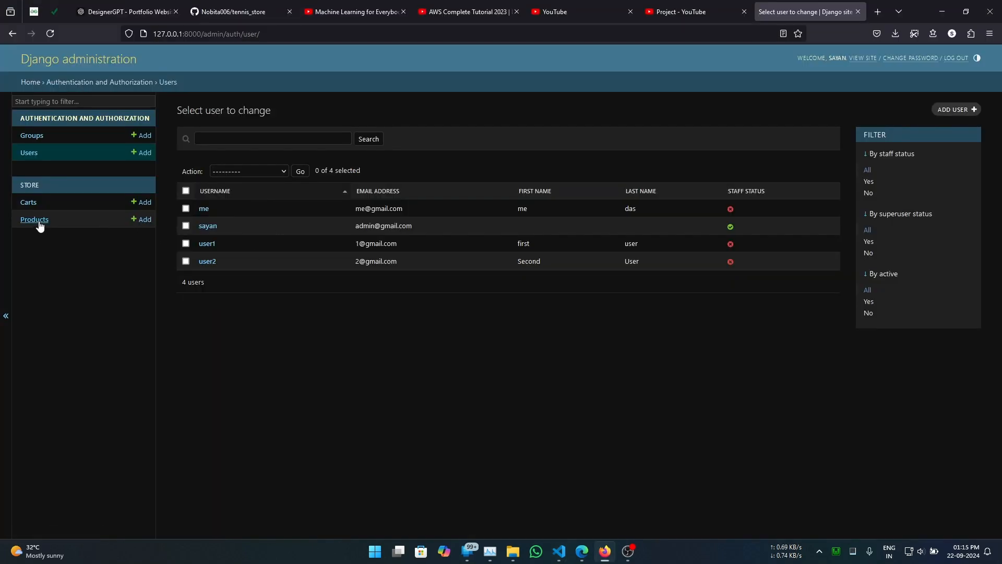
Step: Browse Products and the Add Product form, then delete BONIRY Indoor Games and prod 1
{"action": "left_click", "coordinate": [34, 219]}
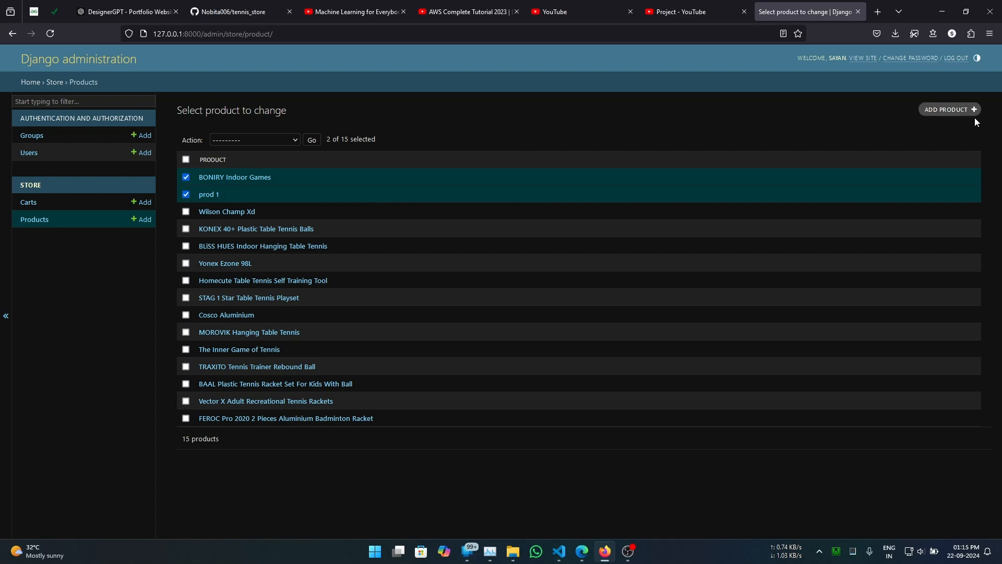
{"action": "left_click", "coordinate": [950, 109]}
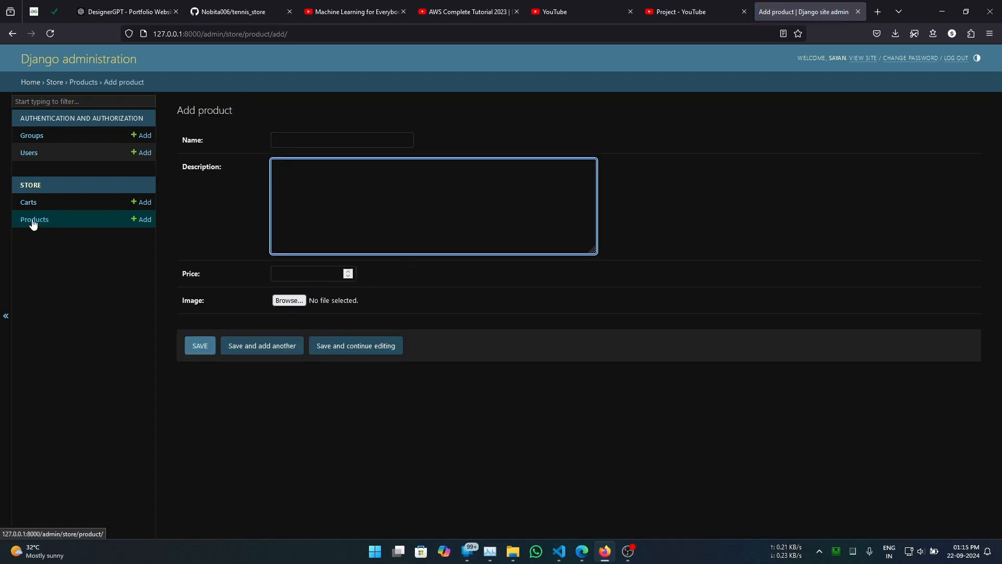
{"action": "left_click", "coordinate": [34, 219]}
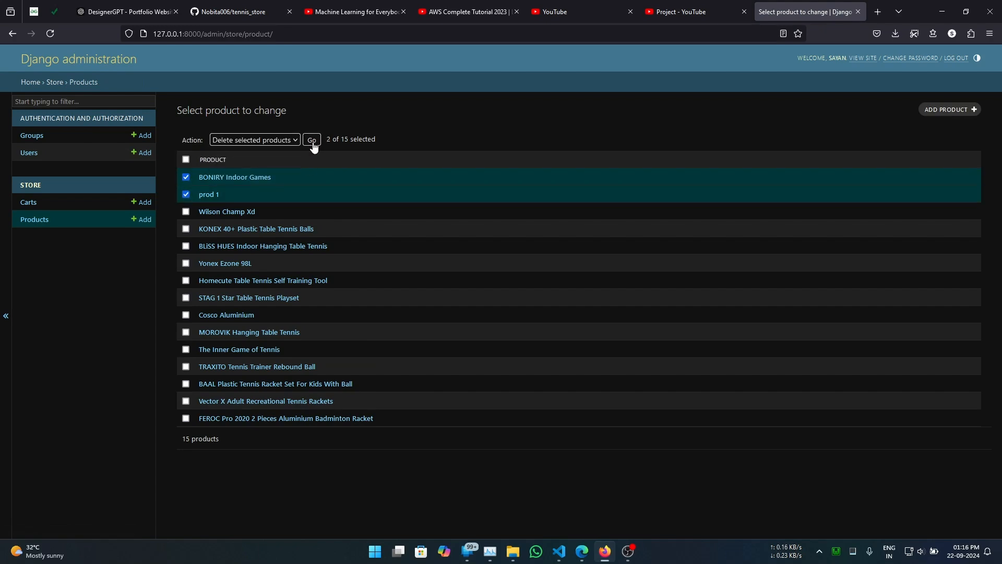
{"action": "left_click", "coordinate": [29, 152]}
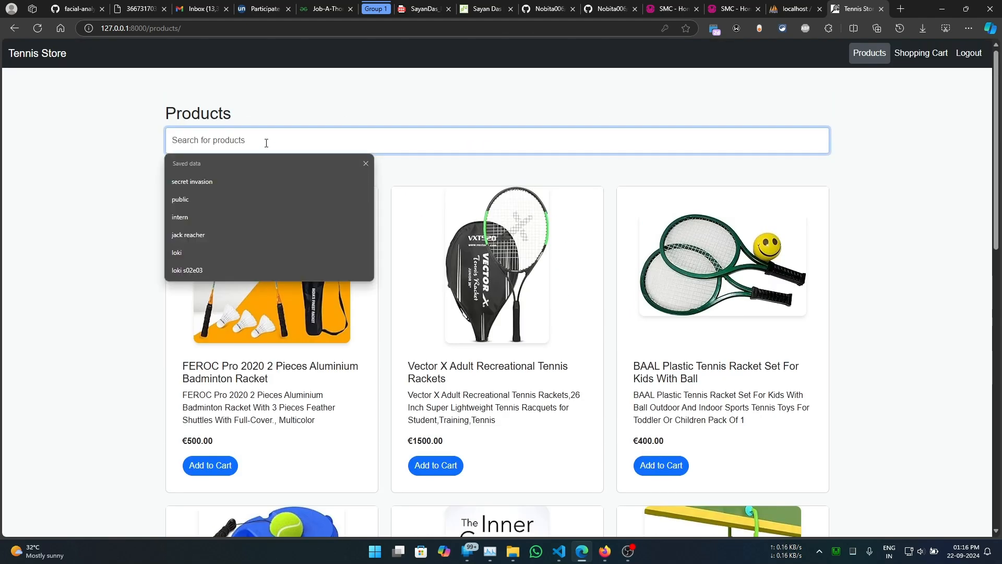
Step: Search for 'Racket' and add the BAAL kids' racket set to the cart
{"action": "type", "text": "Racket"}
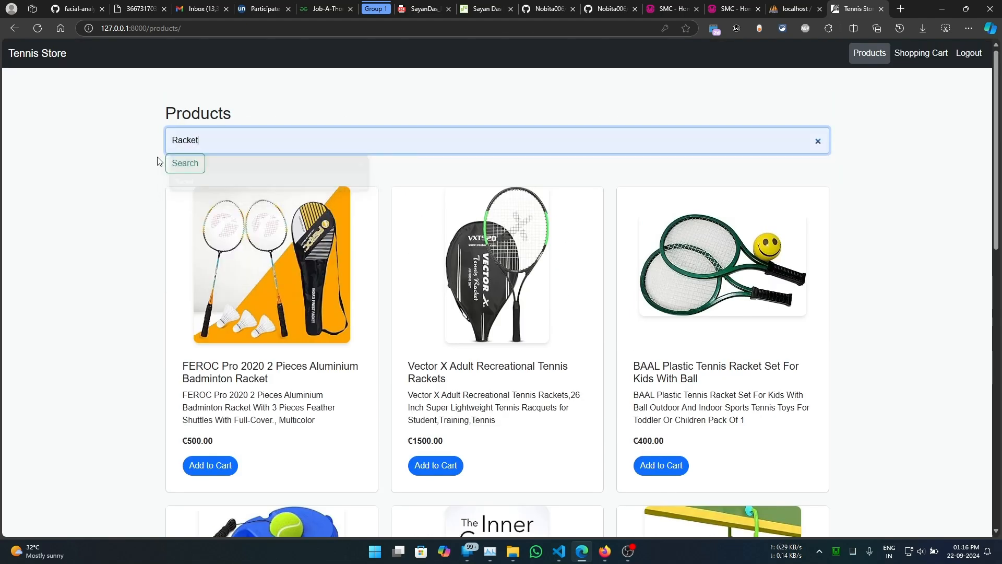
{"action": "left_click", "coordinate": [210, 465]}
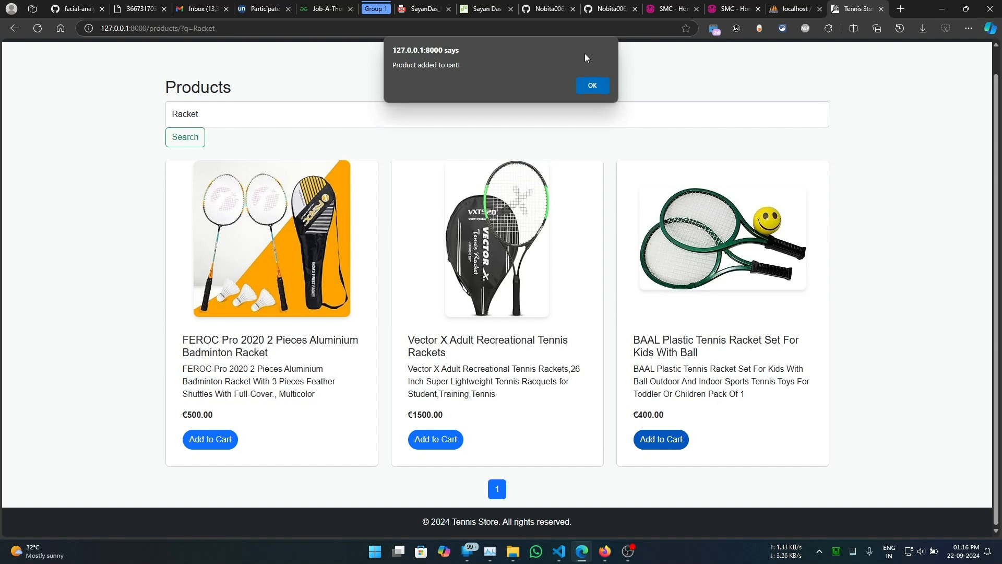
{"action": "left_click", "coordinate": [593, 85]}
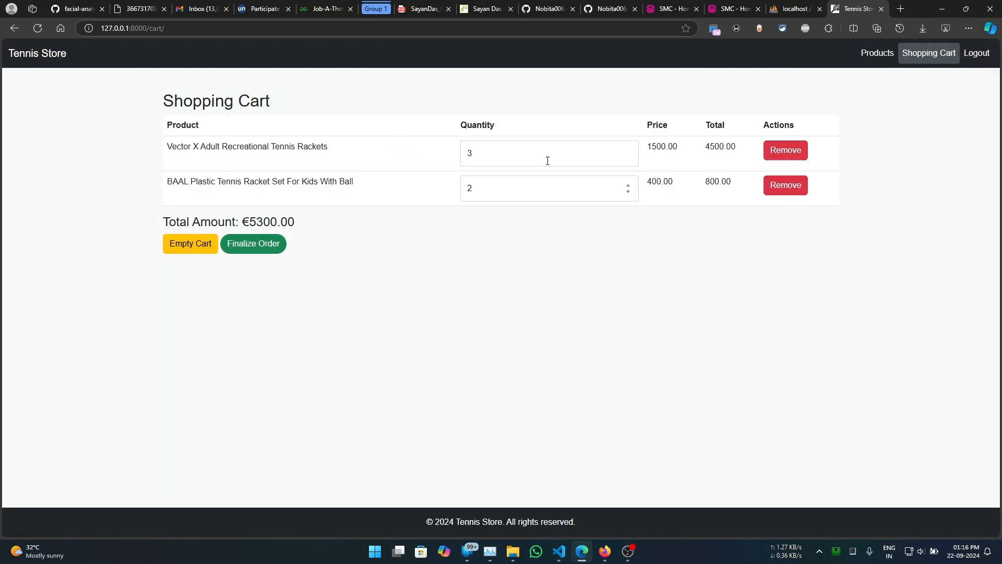
Step: Finalize the €5300.00 cart into paid Order #30 and confirm the cart is empty
{"action": "left_click", "coordinate": [253, 244]}
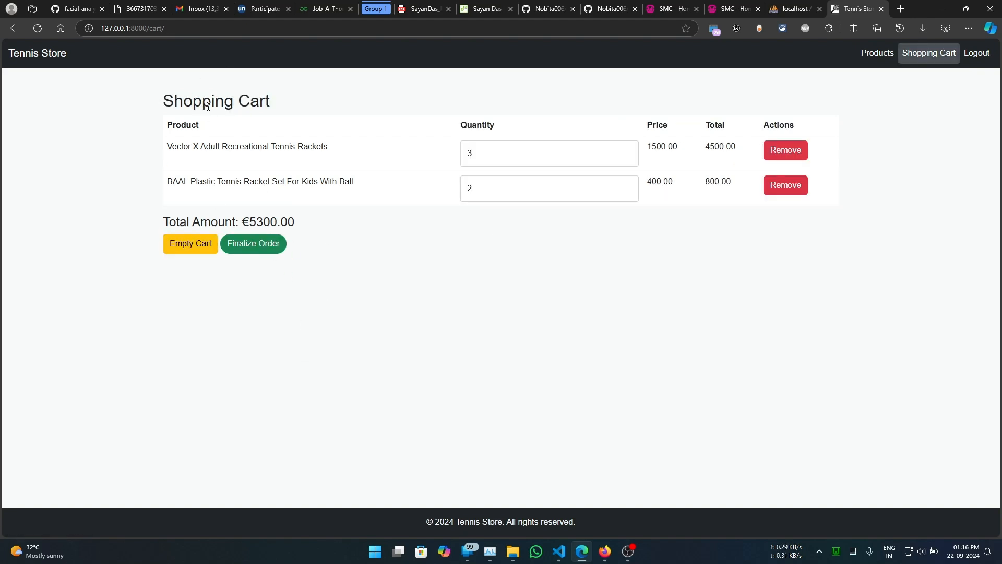
{"action": "left_click", "coordinate": [254, 244]}
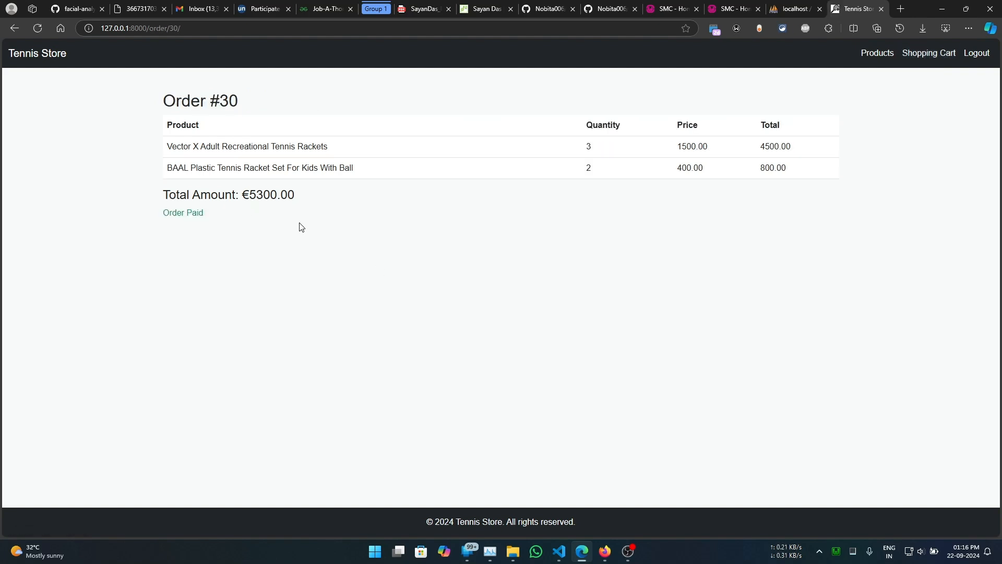
{"action": "left_click", "coordinate": [929, 53]}
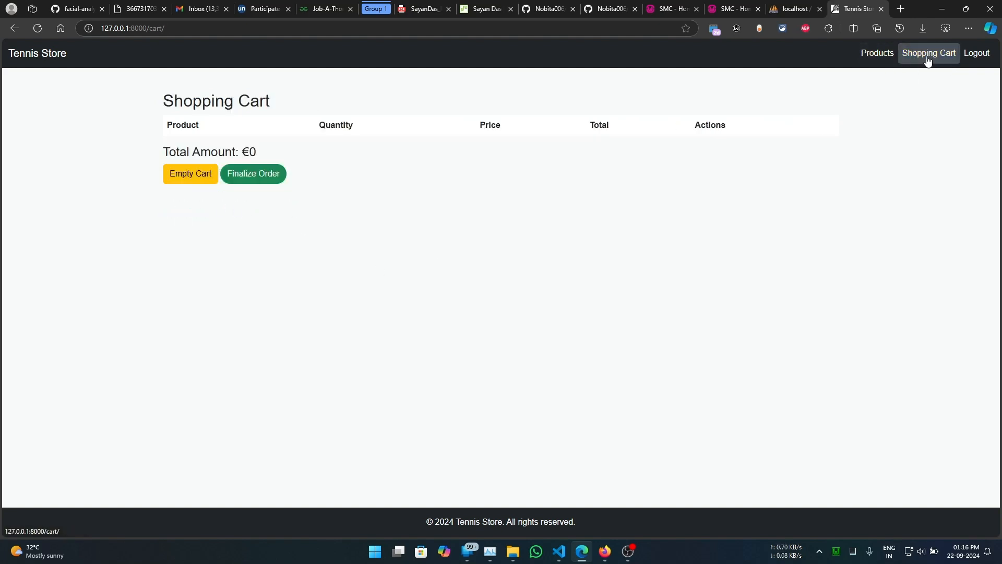